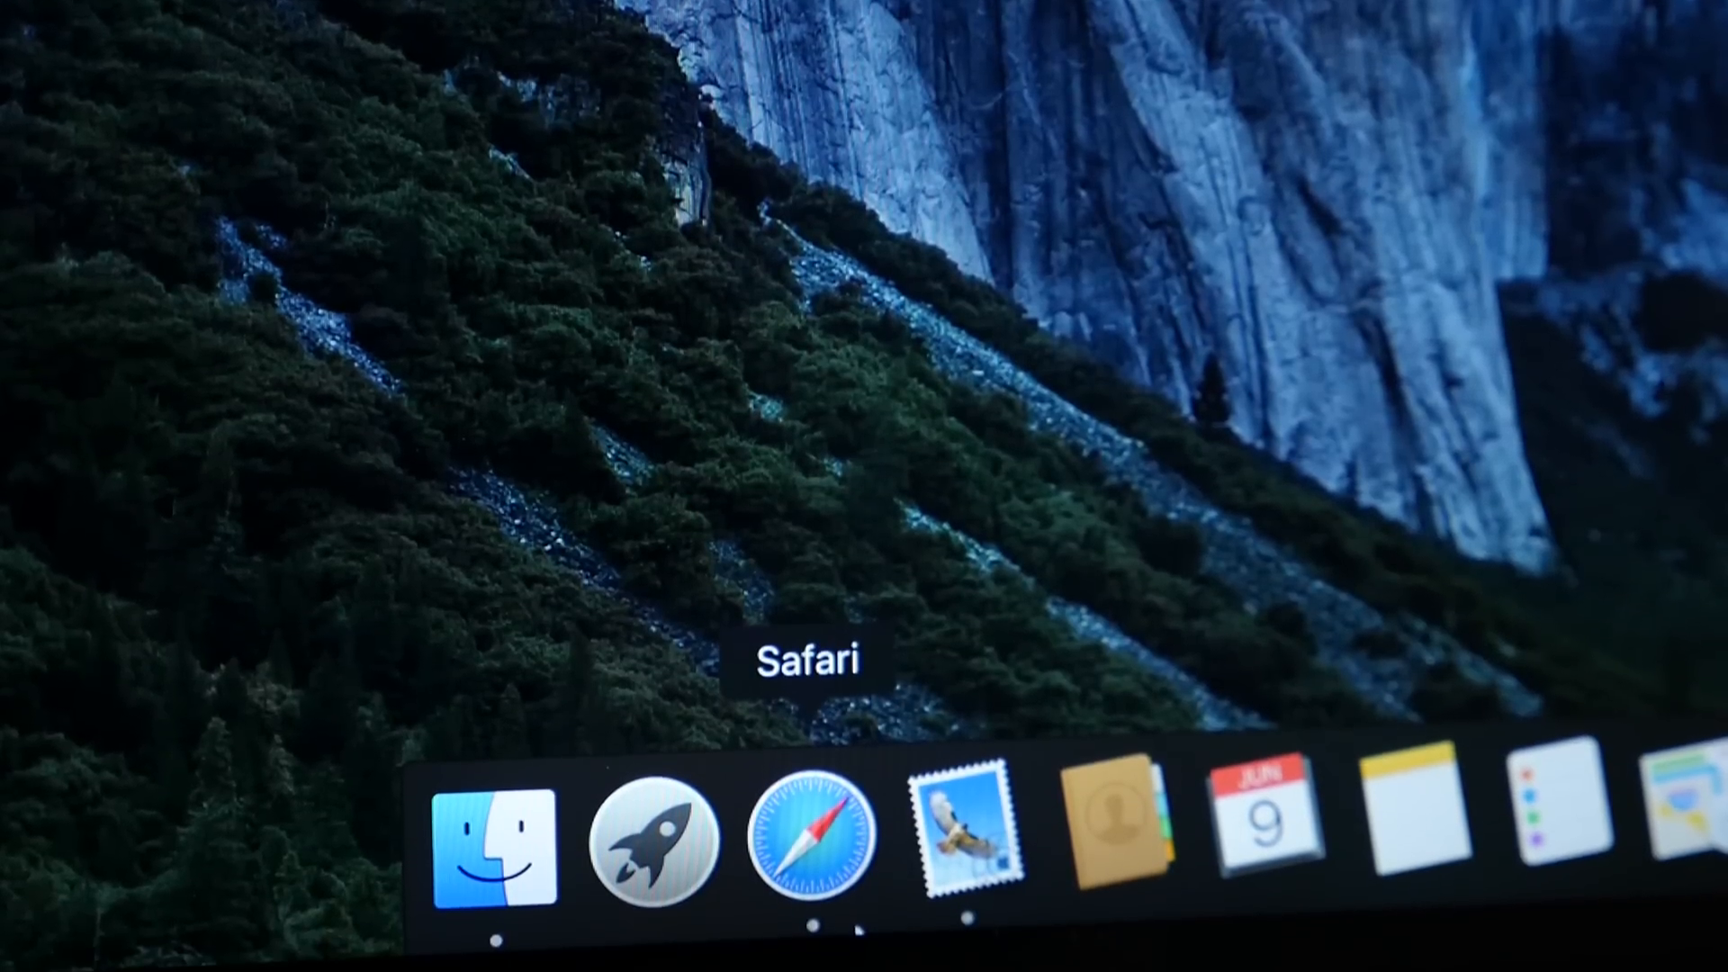
Launch Safari, pin the MacRumors tab, and switch to the Matt Gonzalez tab.
click(815, 837)
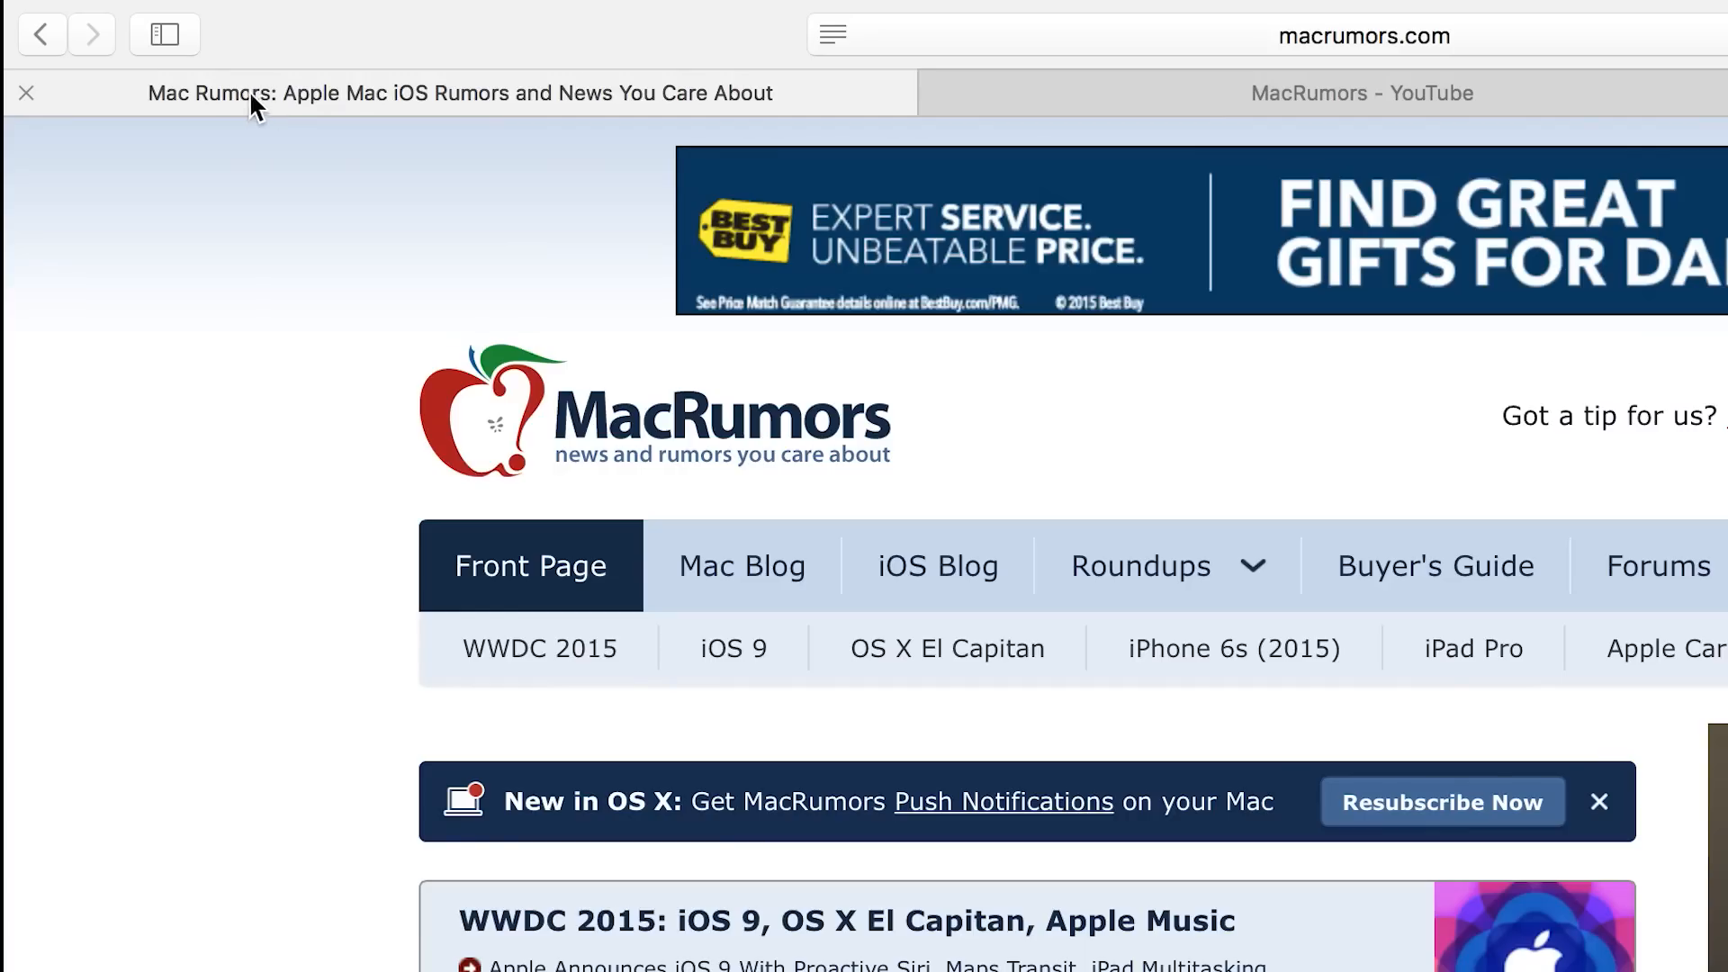
click(25, 92)
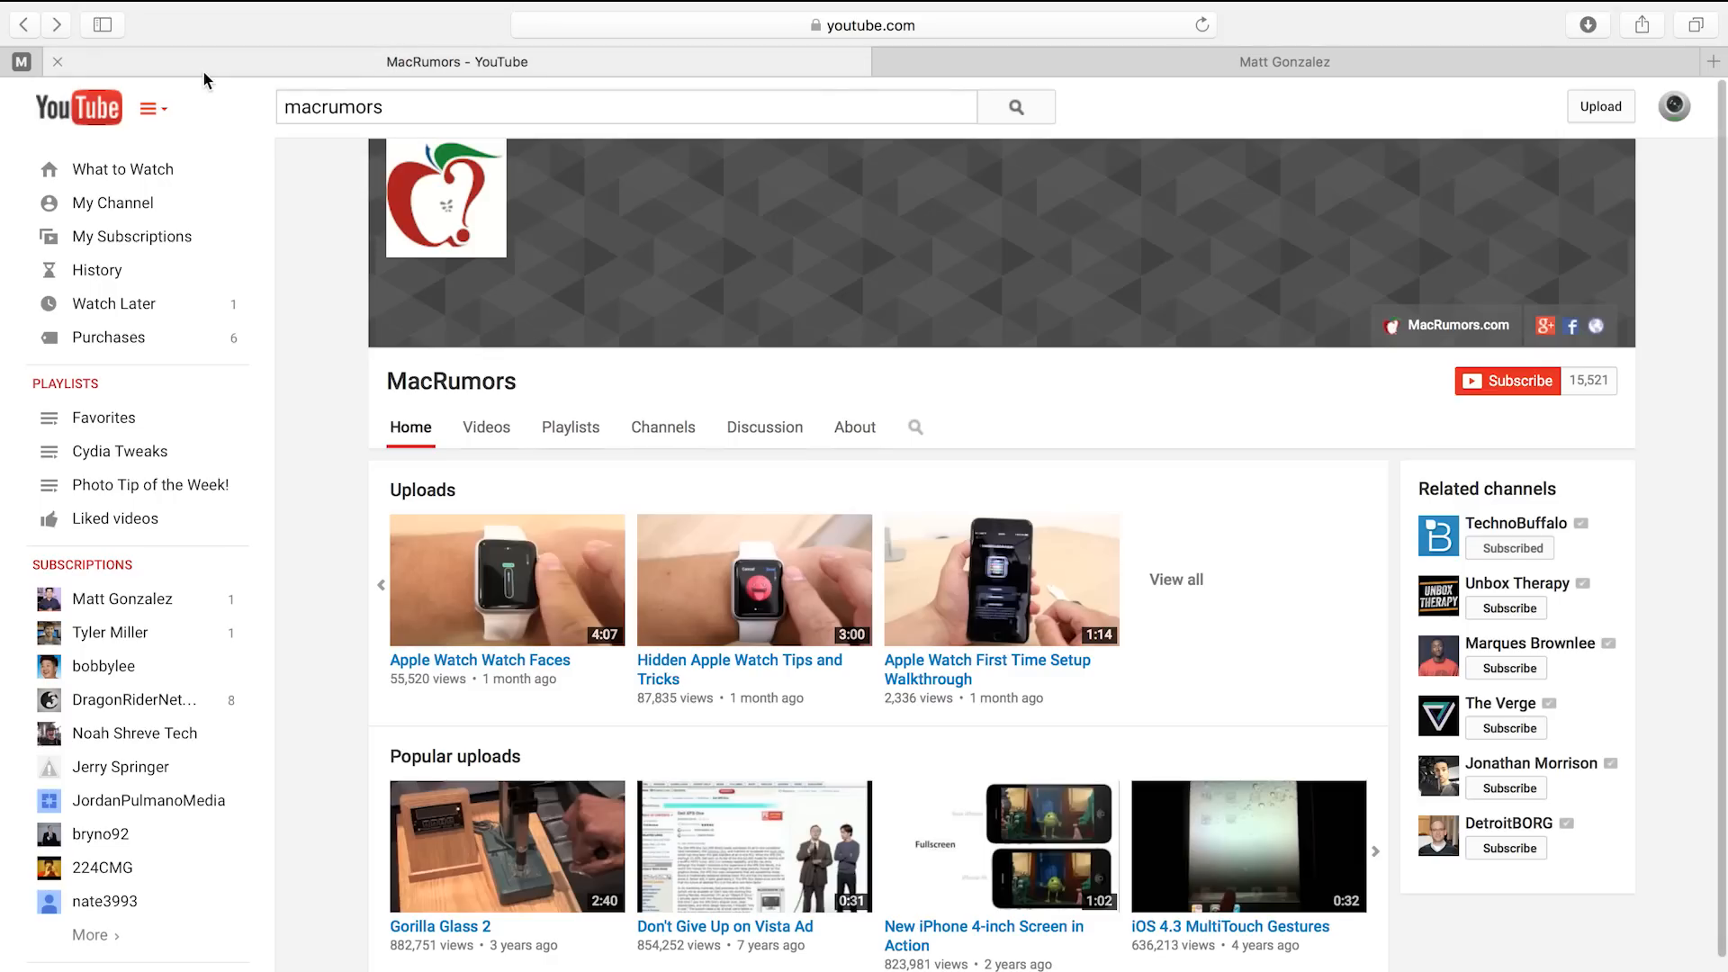
click(1284, 62)
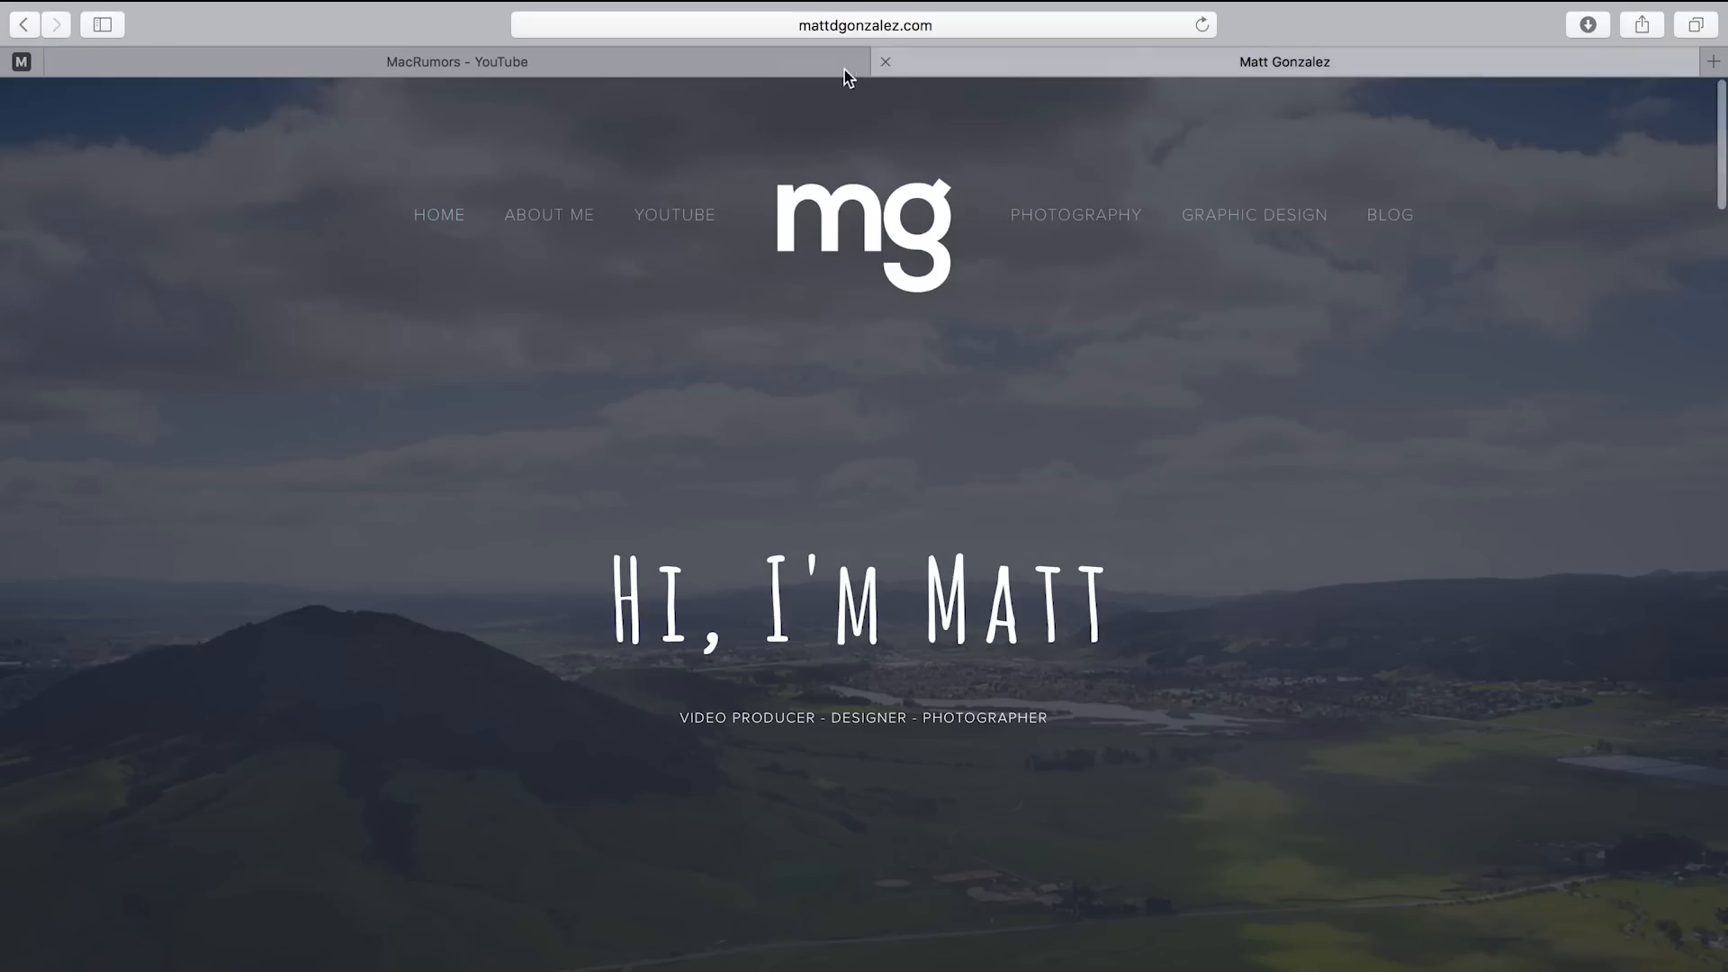
List the tabs playing sound and jump to the 12-Inch MacBook Review! video.
click(457, 62)
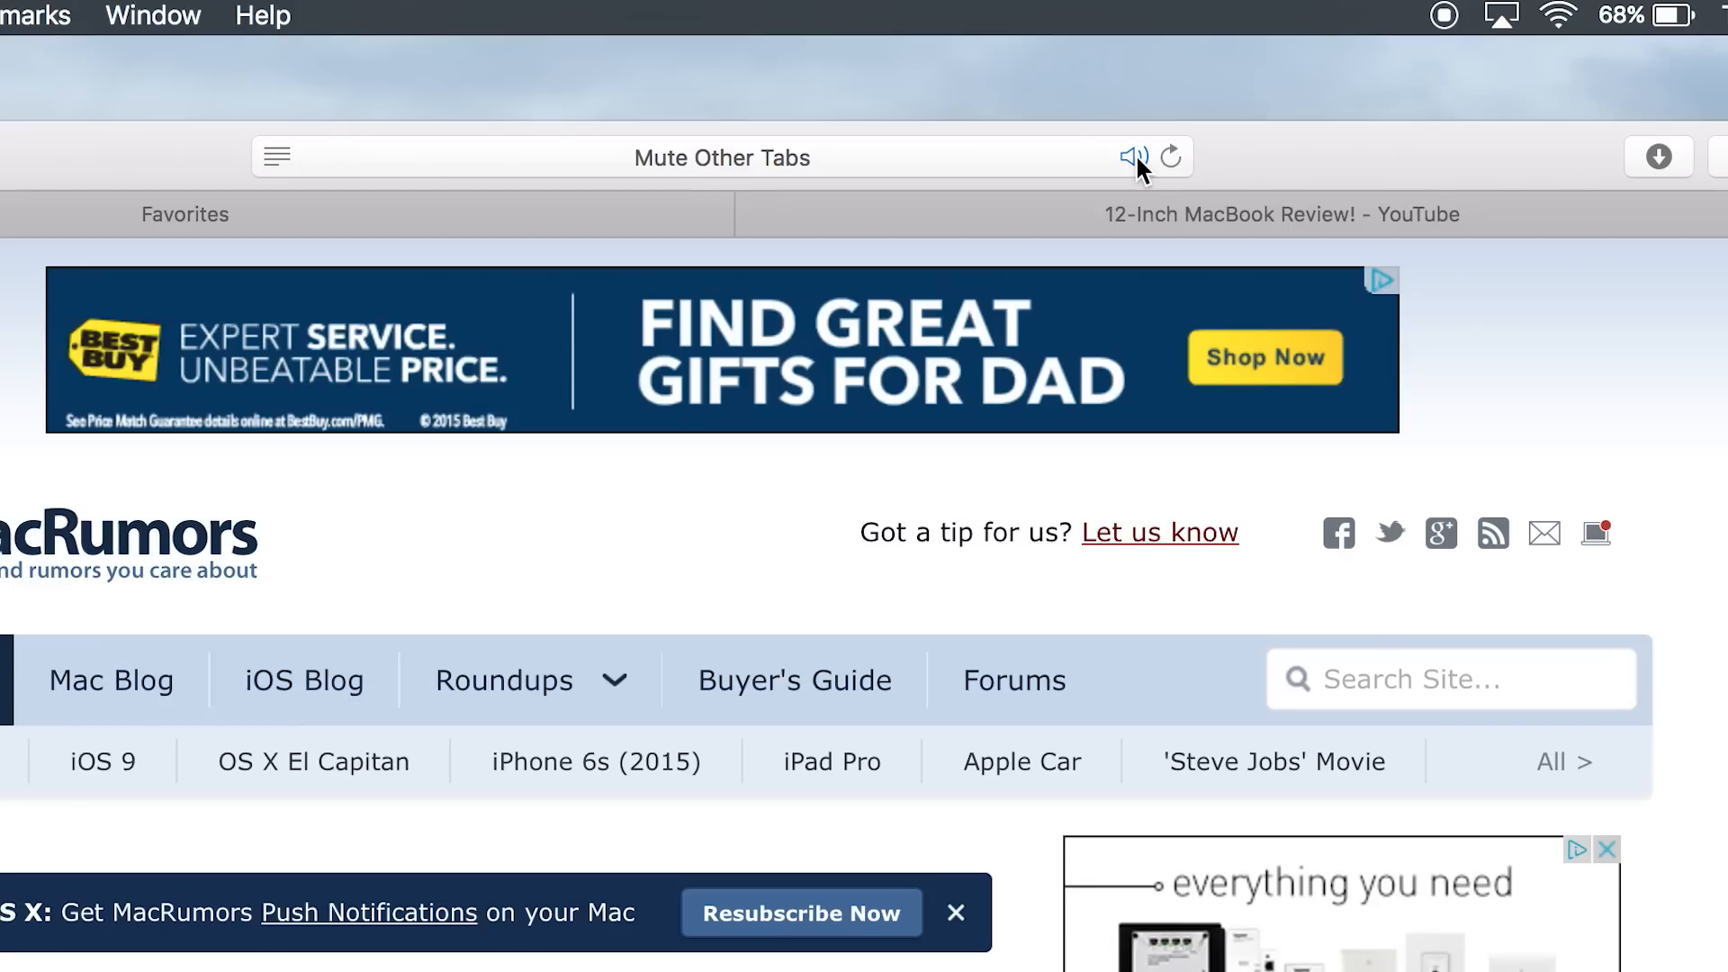
click(1132, 157)
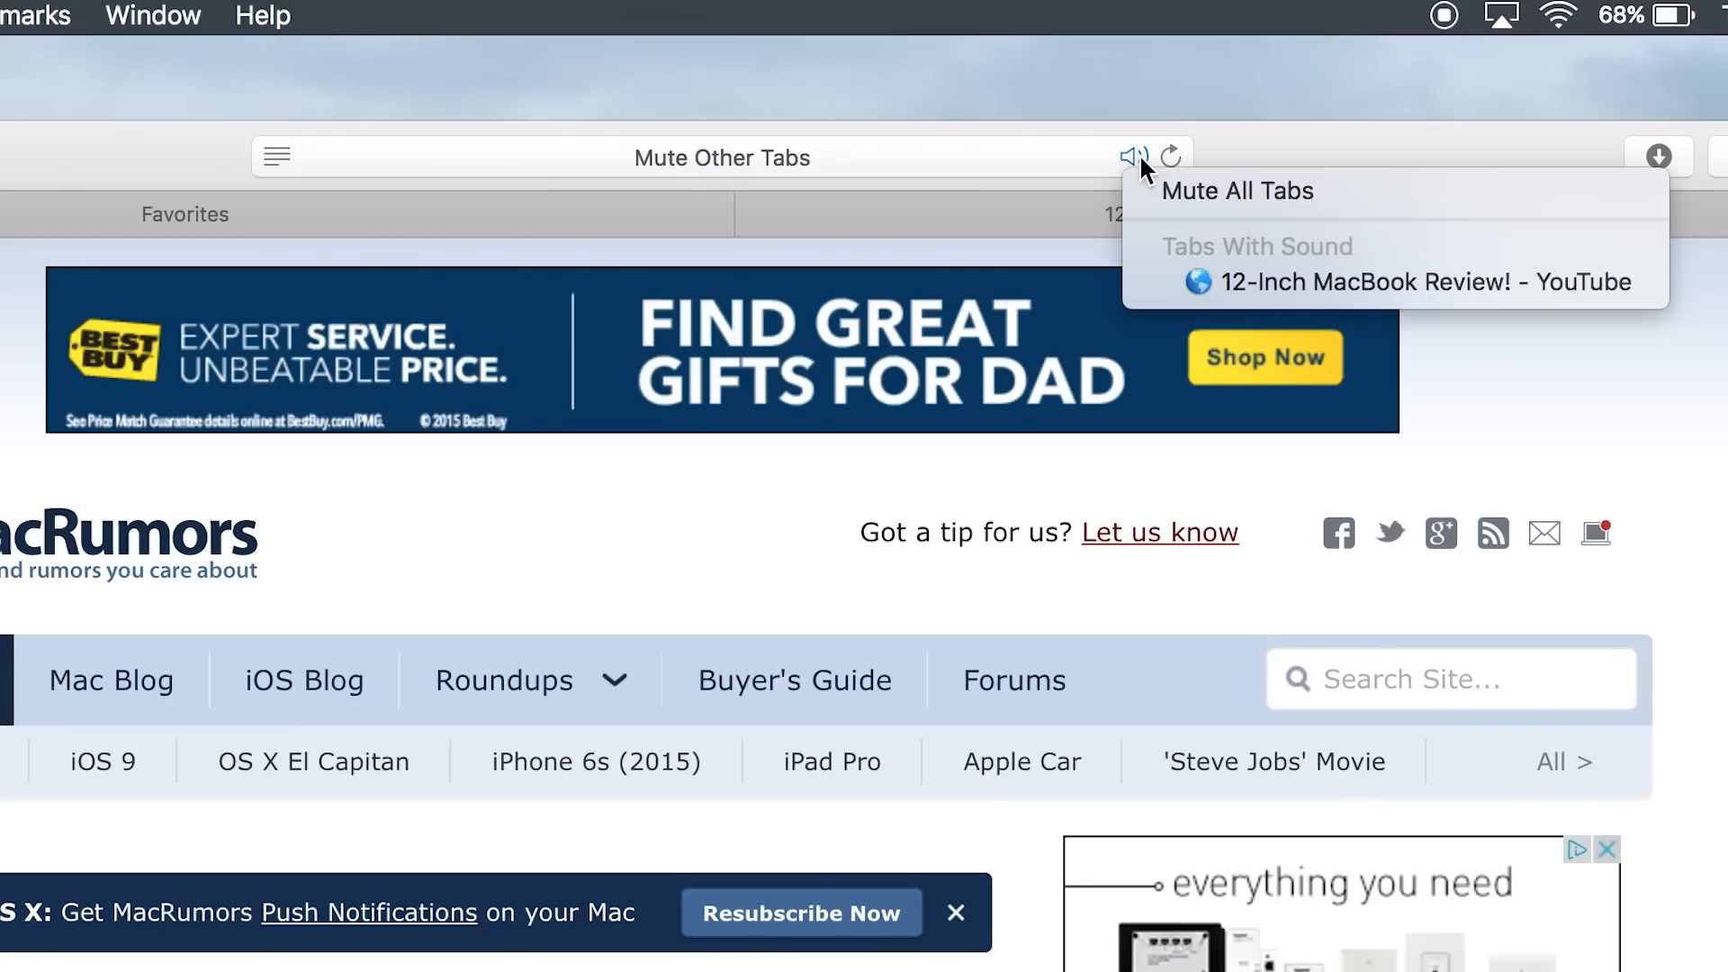
click(1420, 281)
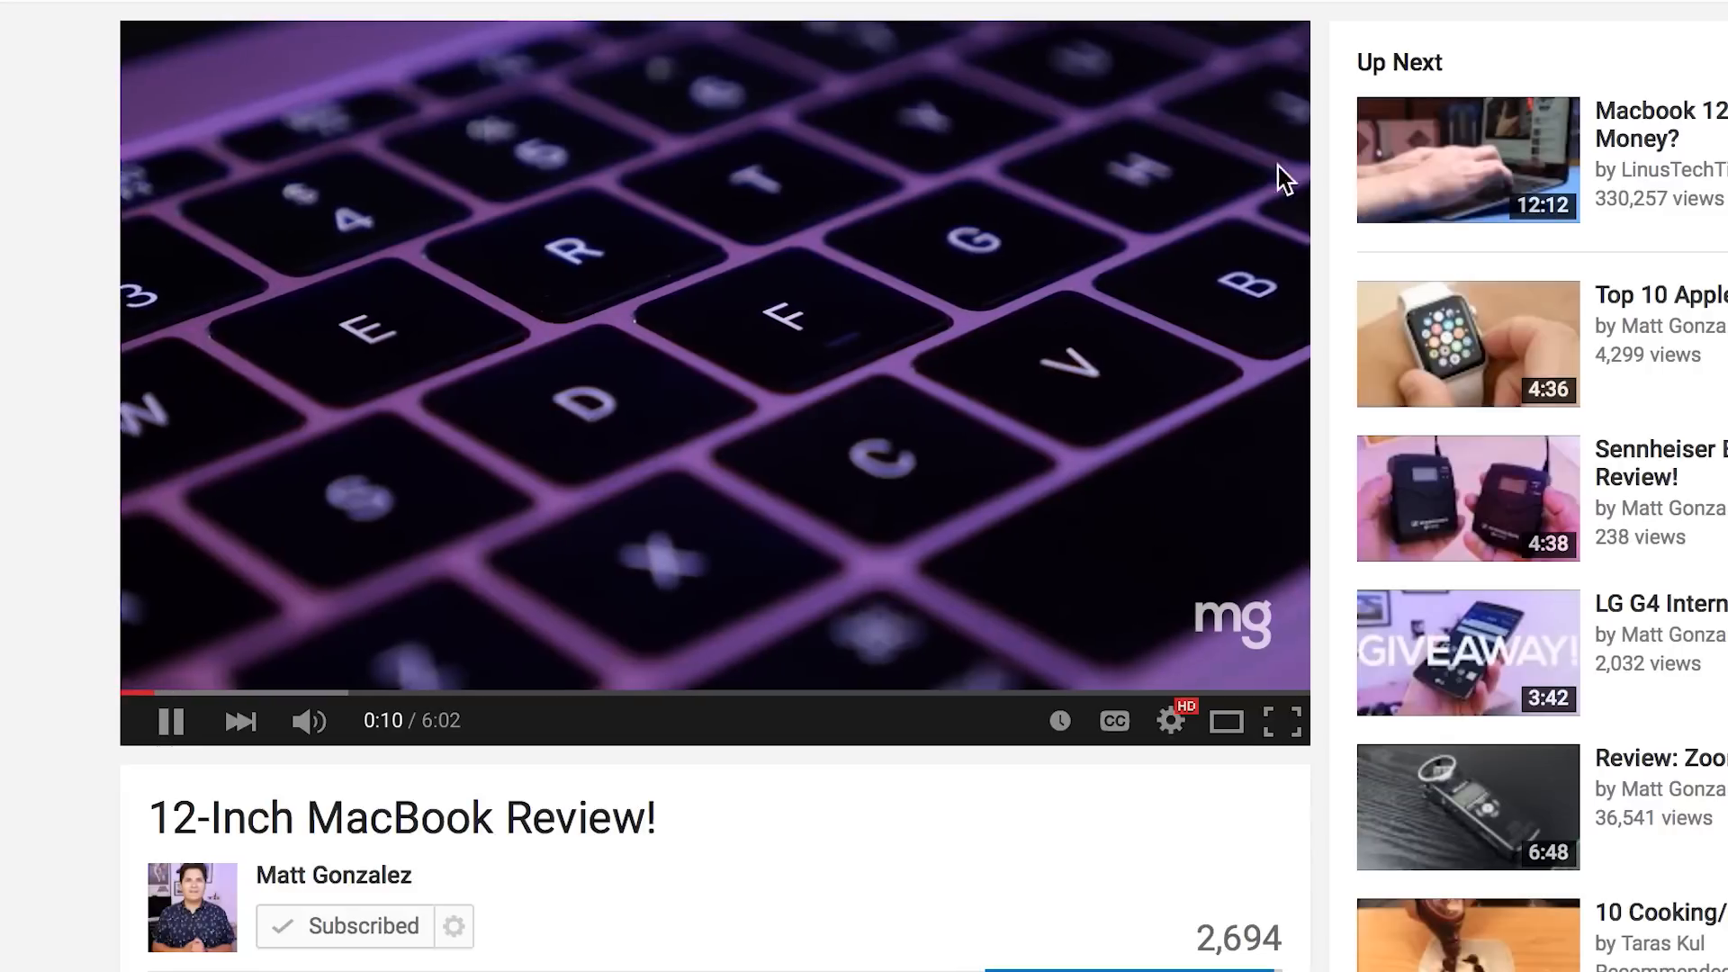
click(171, 721)
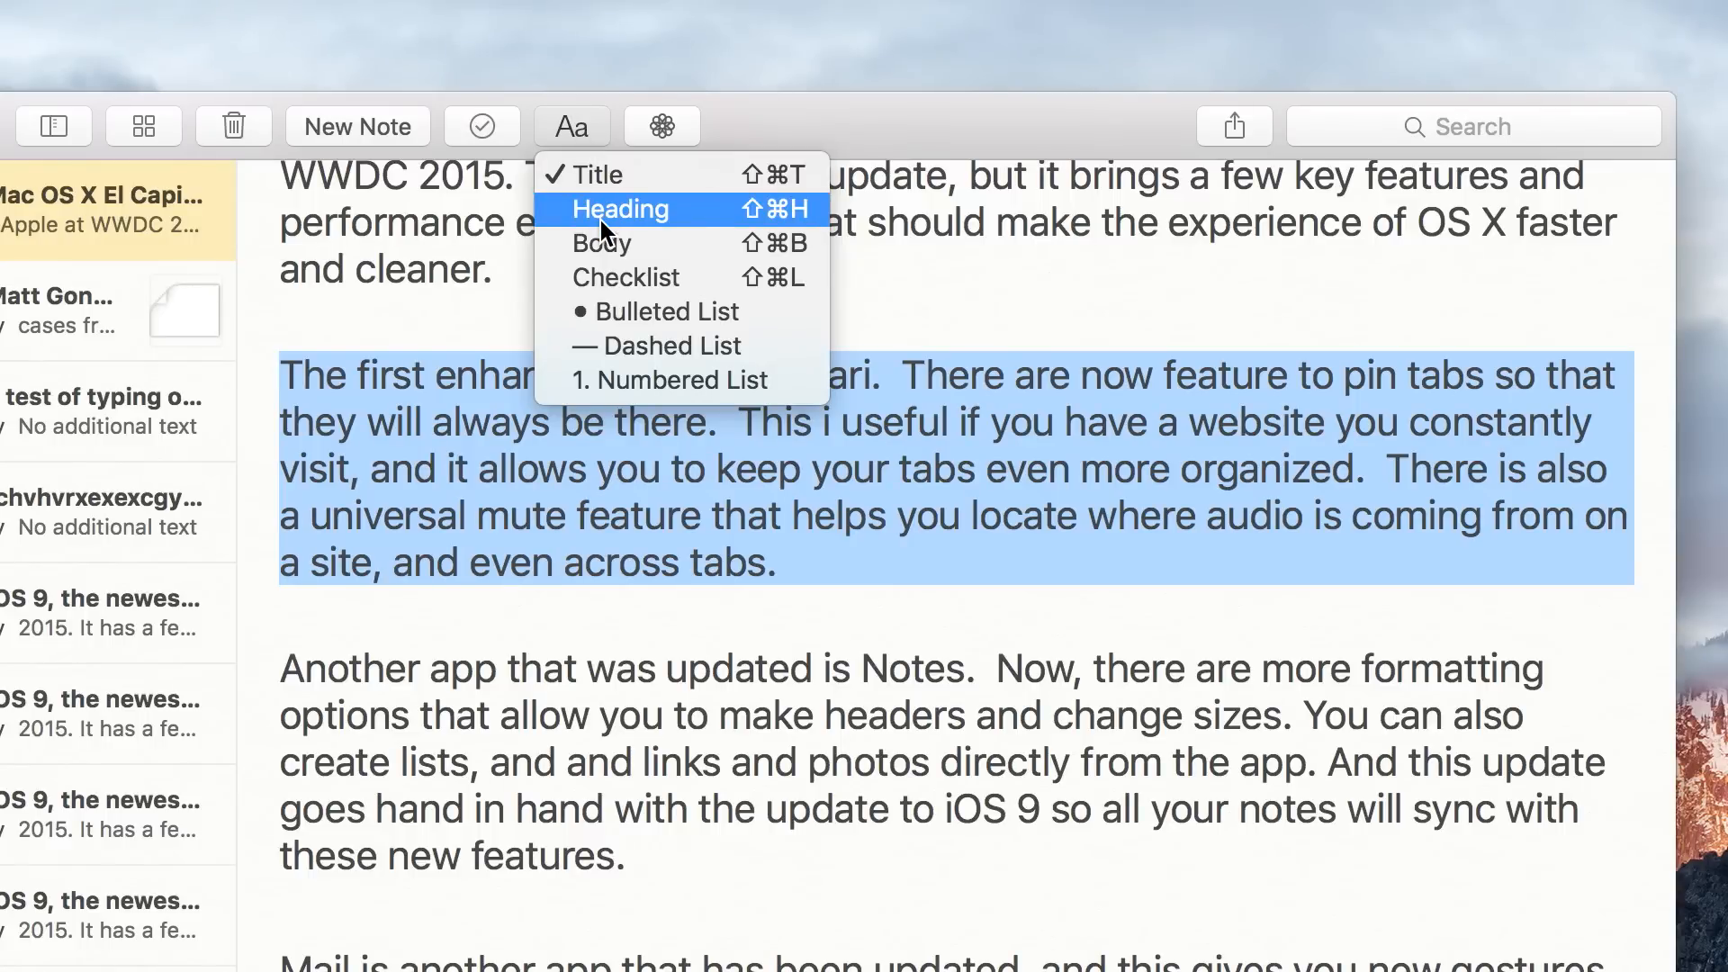
Make the Safari paragraph a heading and the final paragraphs checklist items.
click(619, 209)
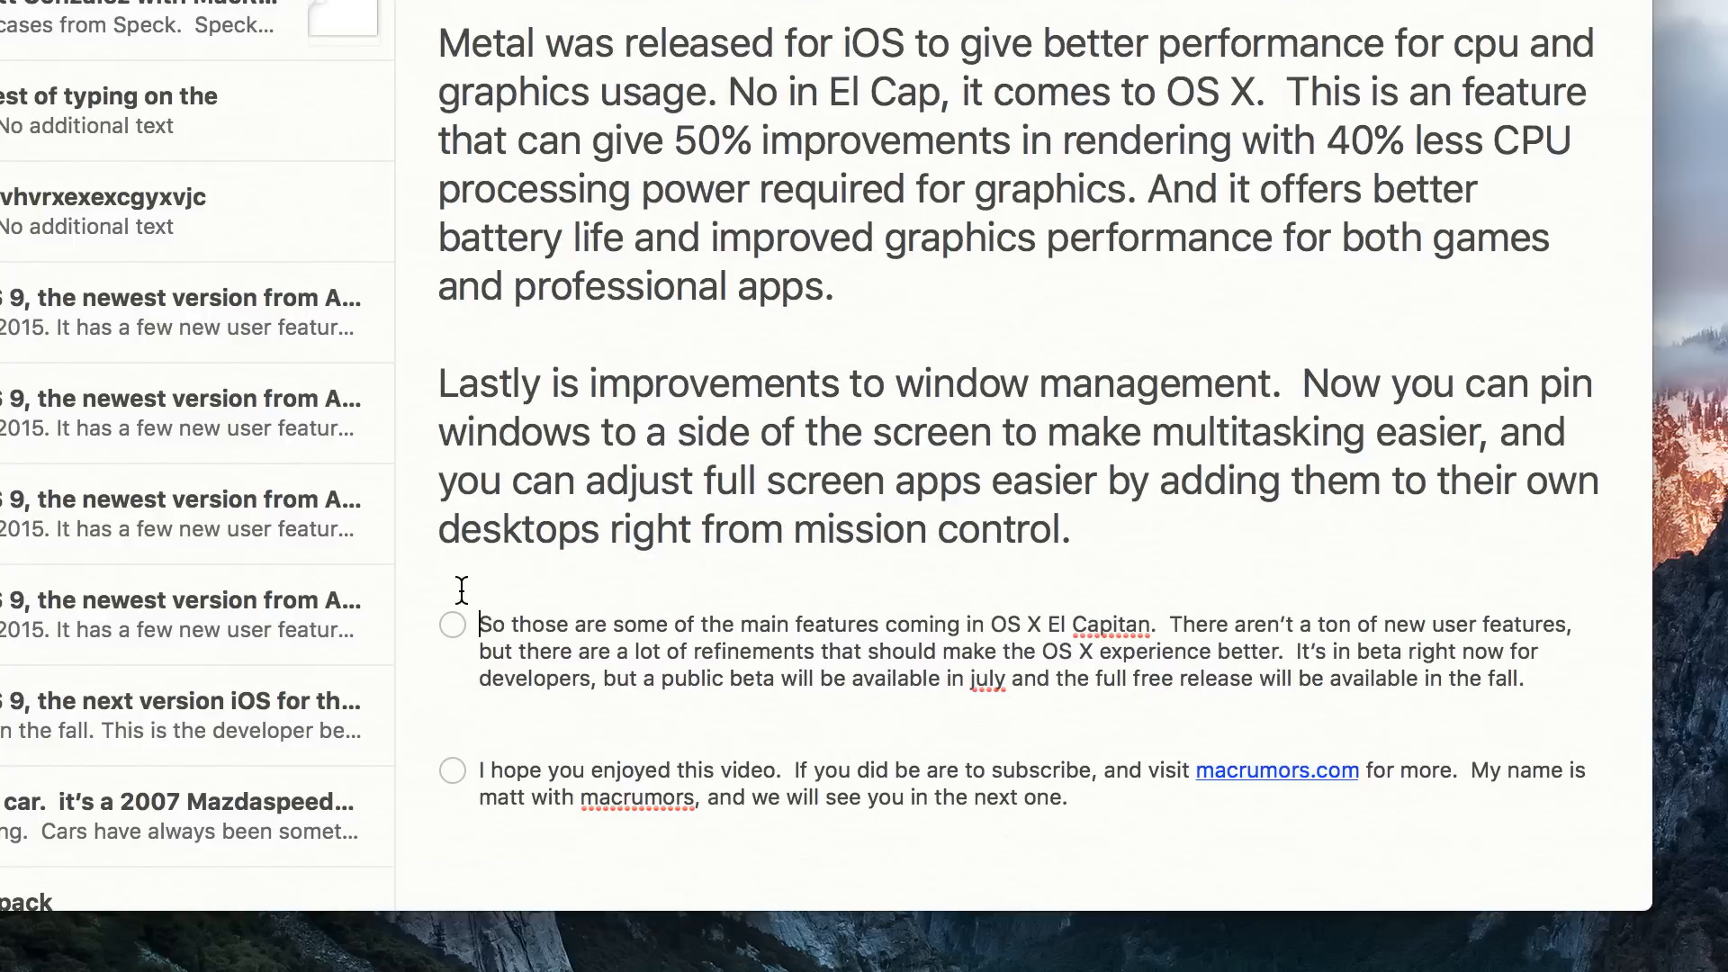
click(452, 624)
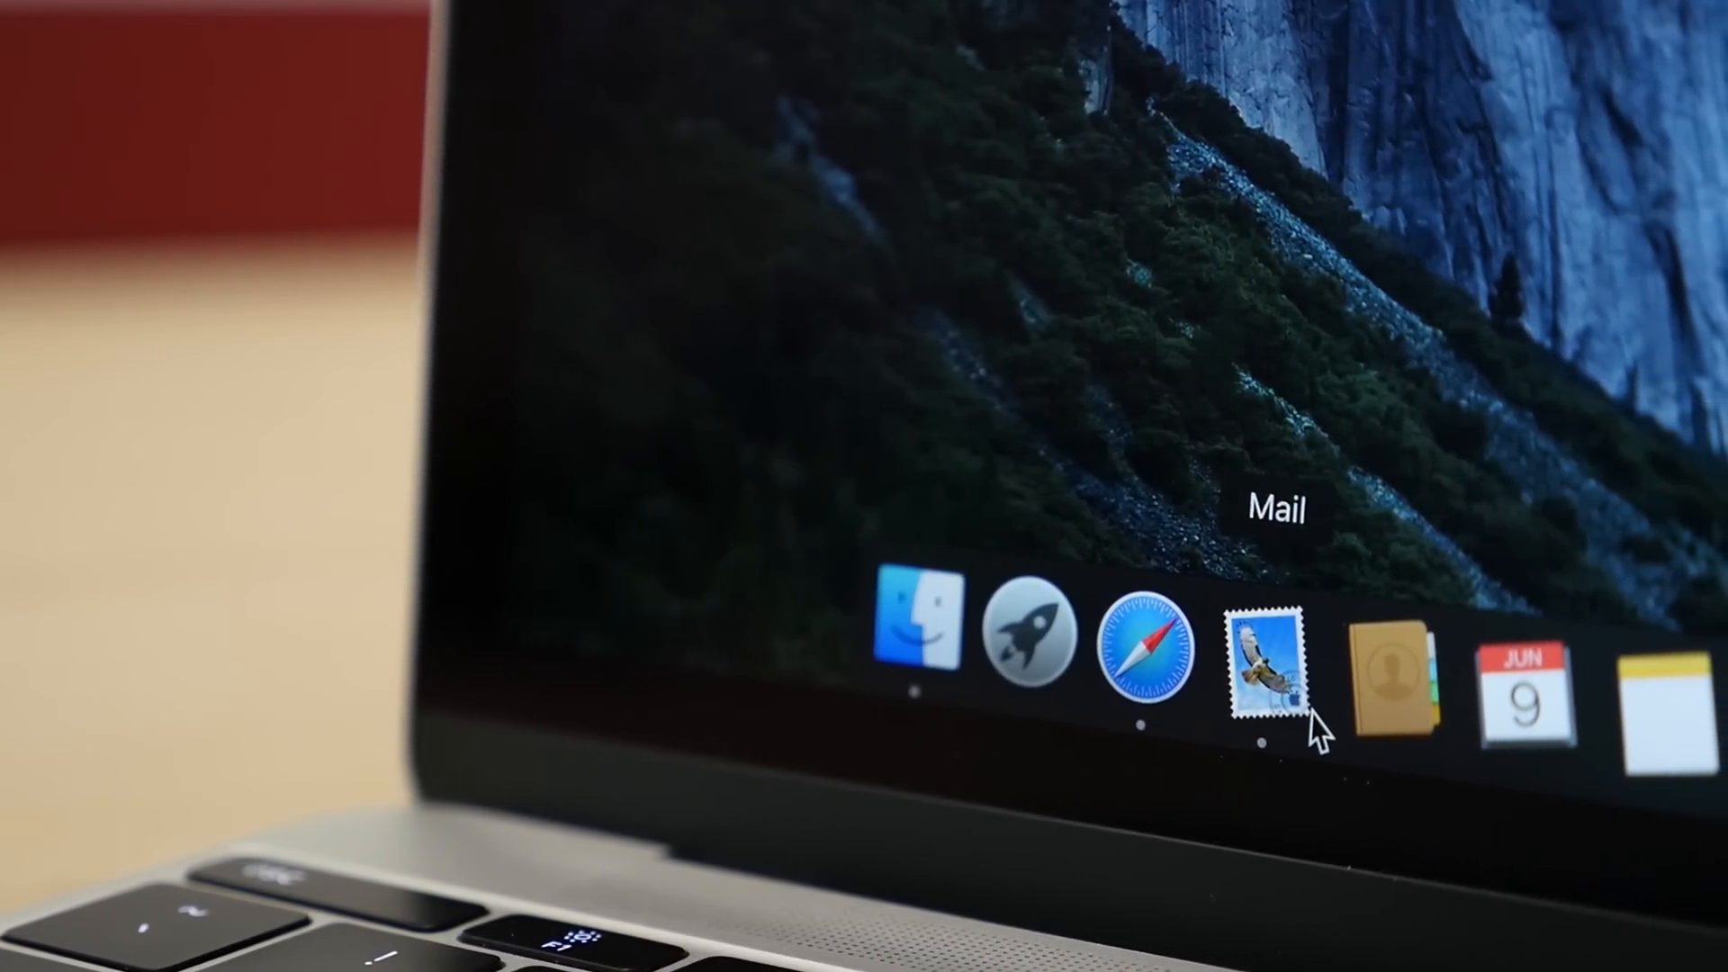
Launch Mail from the Dock.
click(1267, 650)
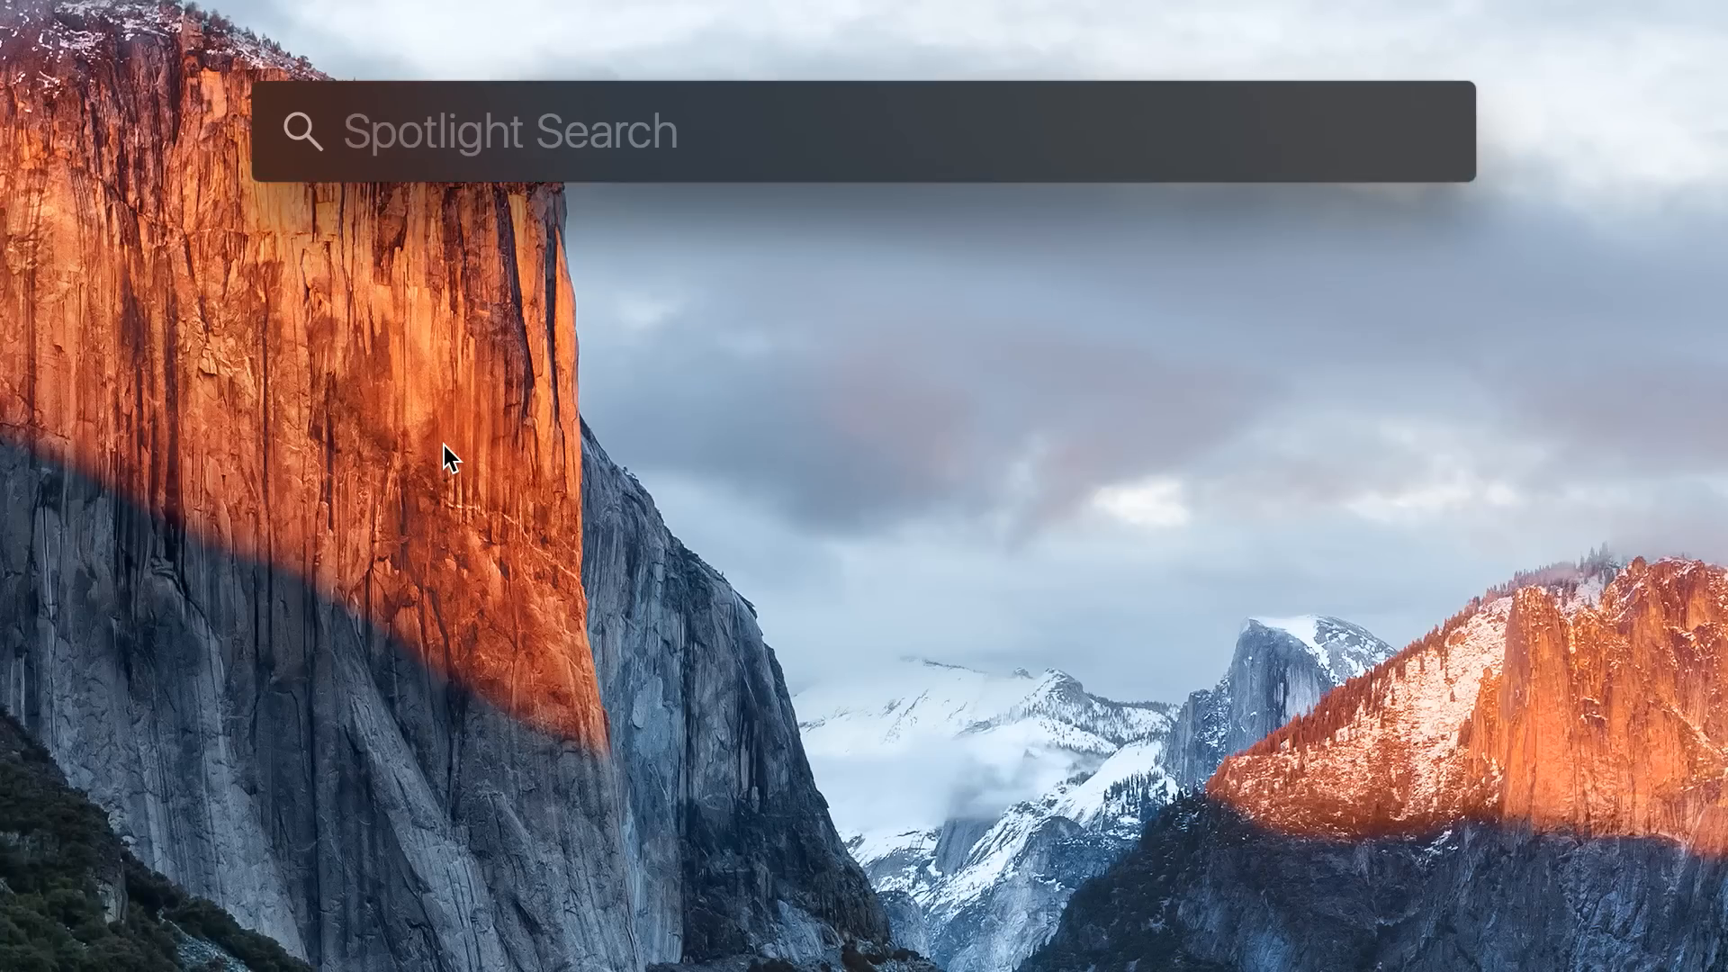
Search Spotlight for 'find mail from arn' to list matching messages.
text(find mail from)
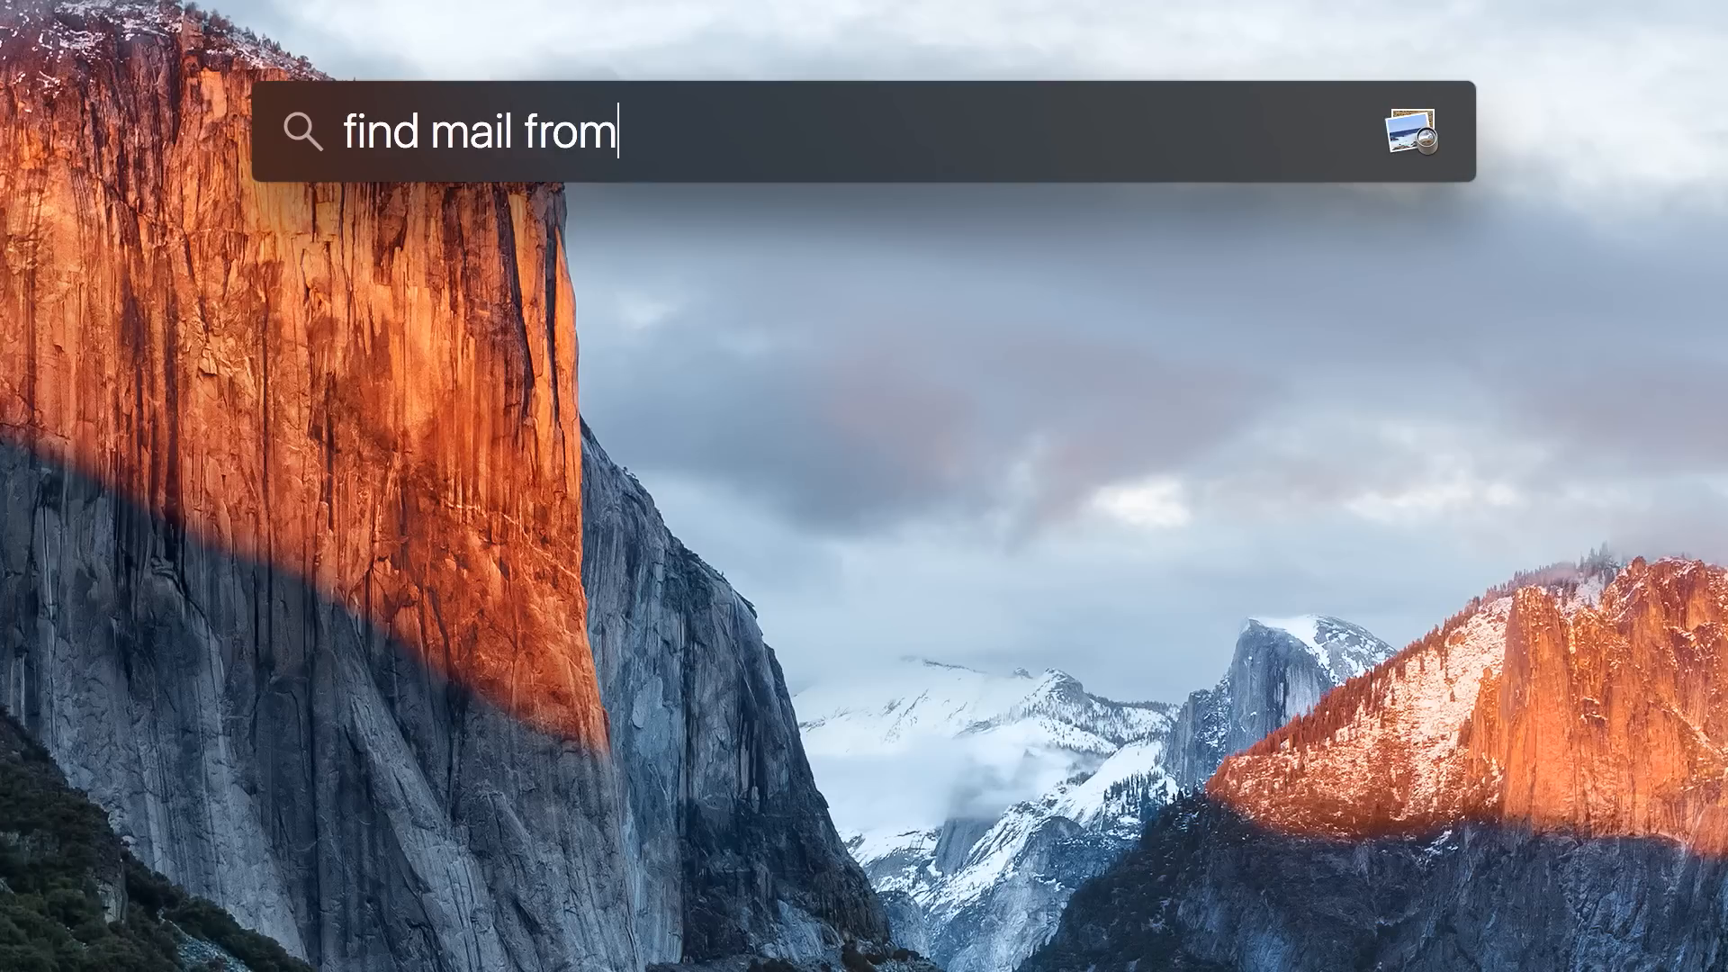
text(arn)
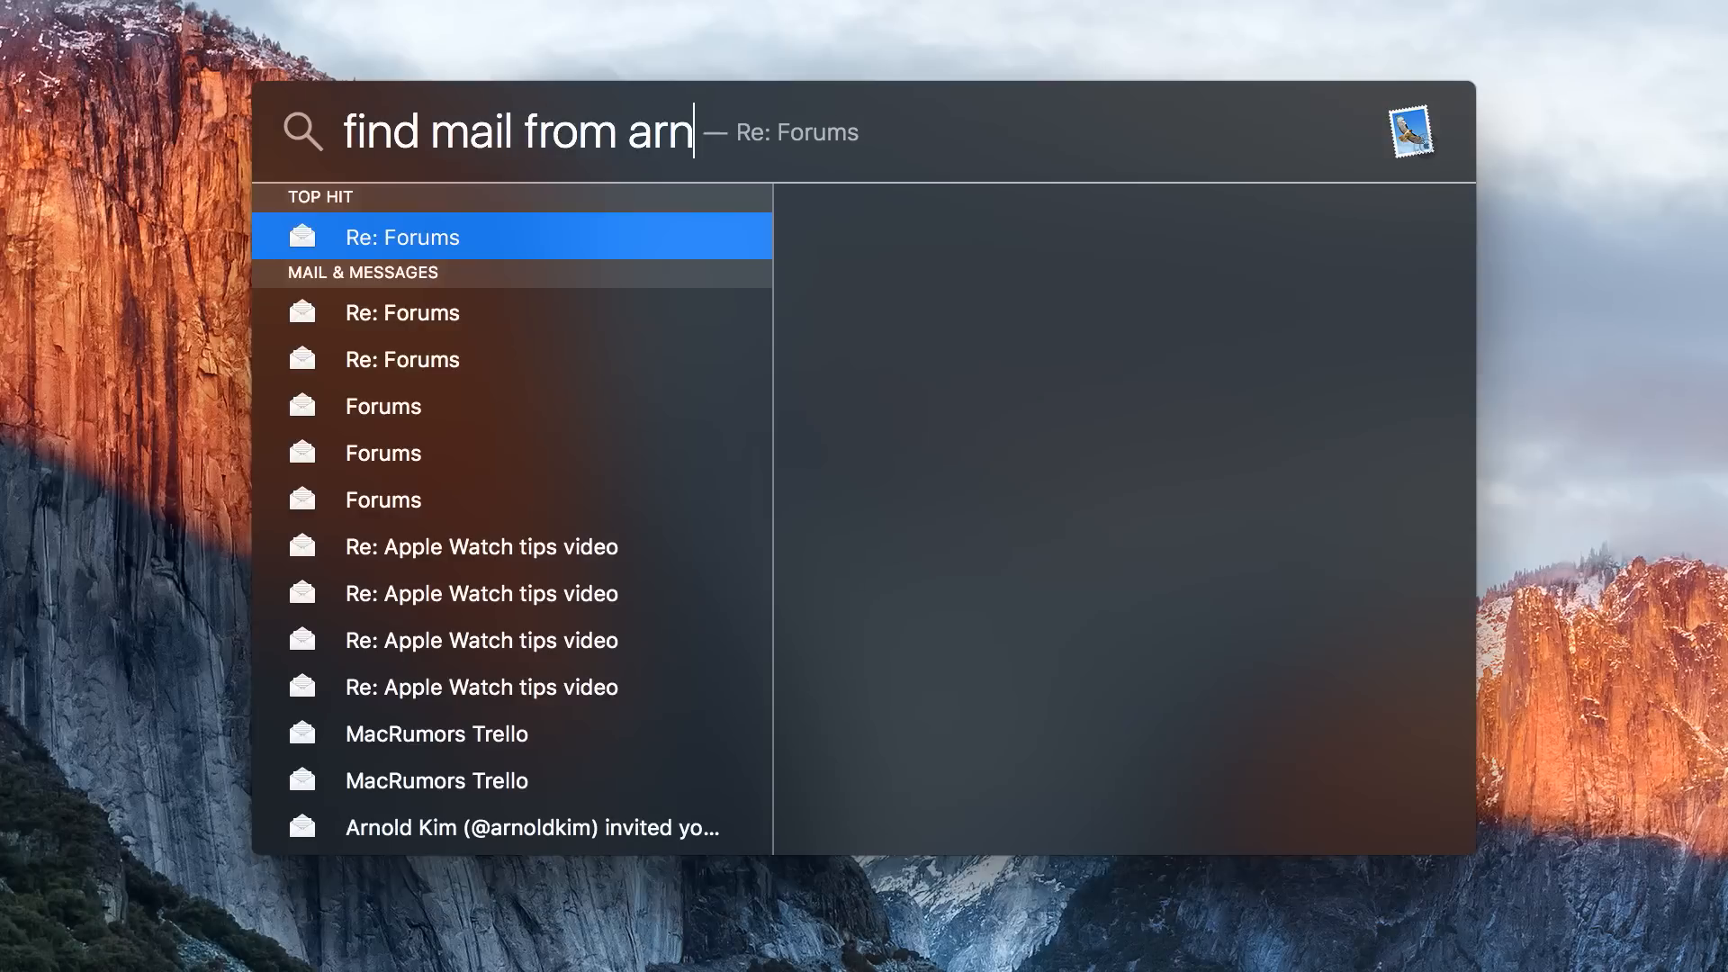
mouse_move(835, 433)
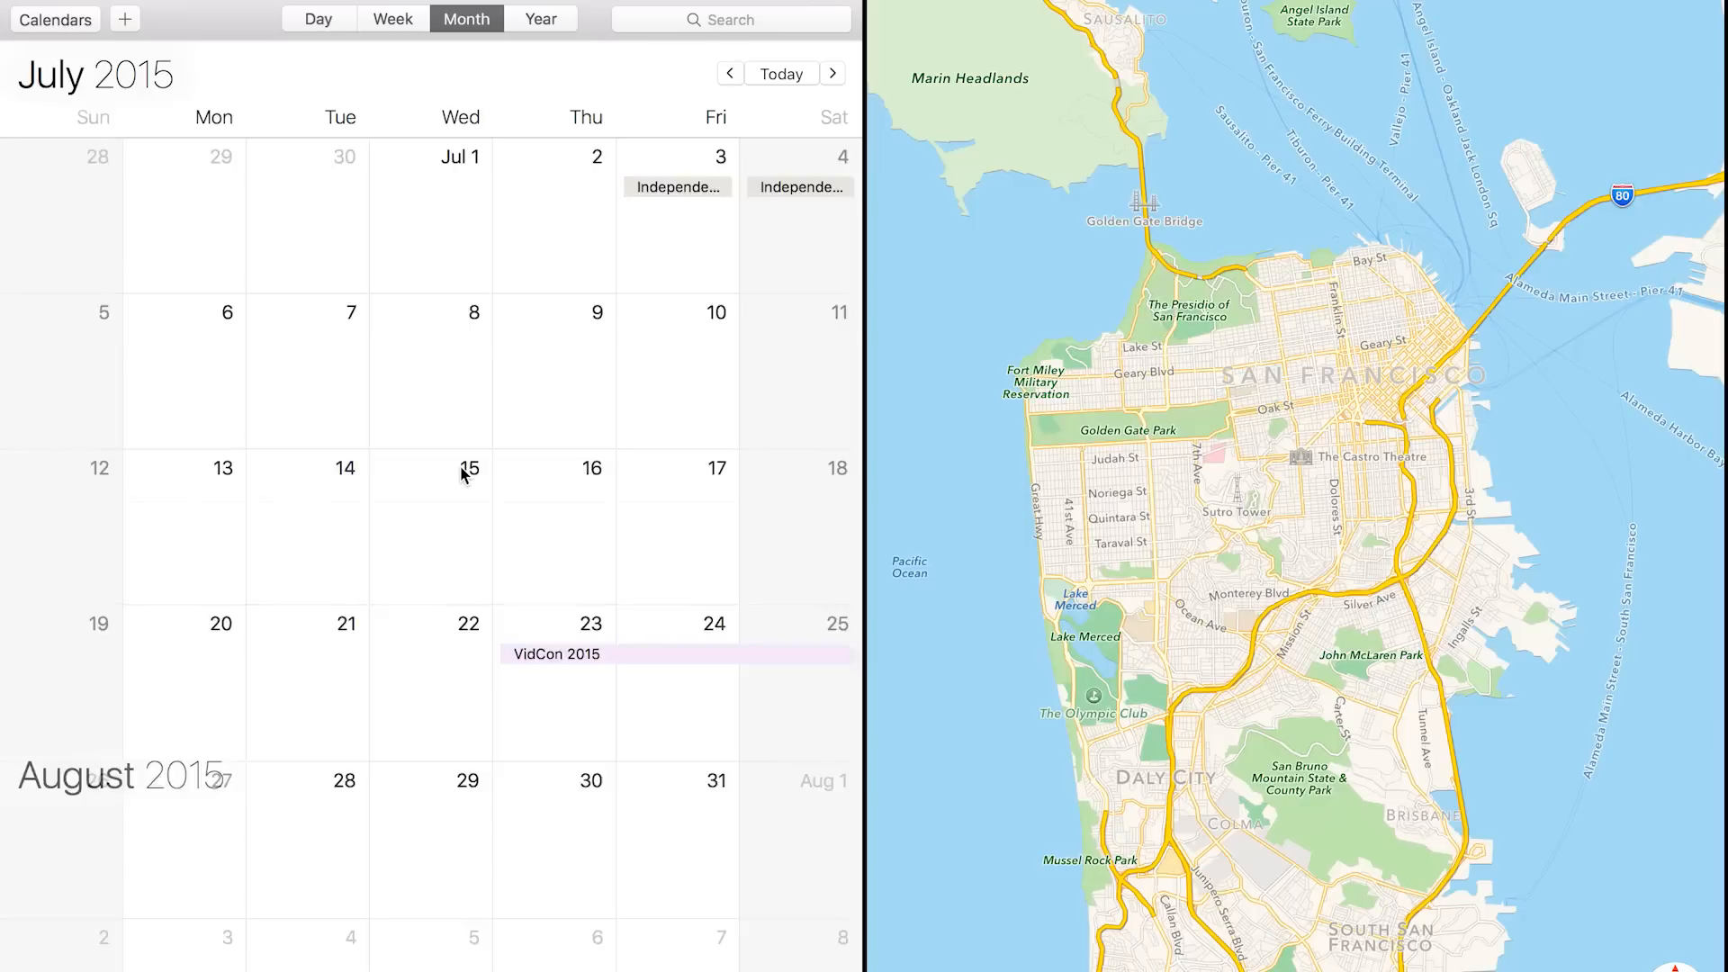
Move Maps to its own full-screen space in Mission Control and switch to it.
click(729, 73)
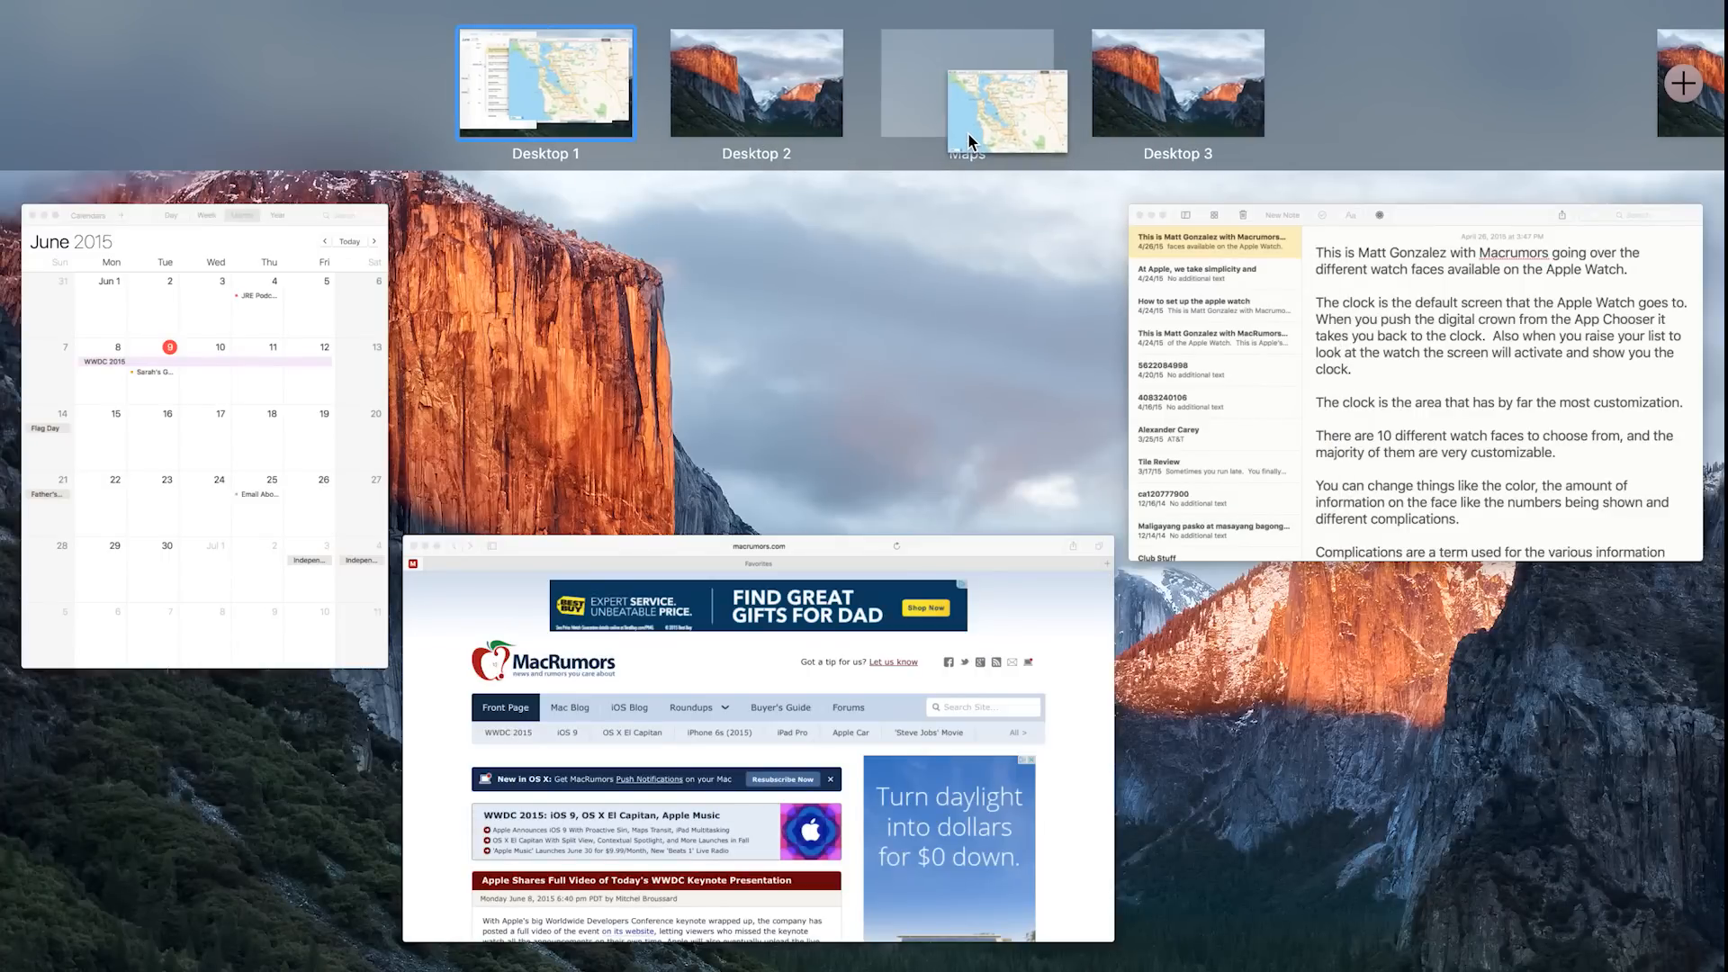
click(1005, 108)
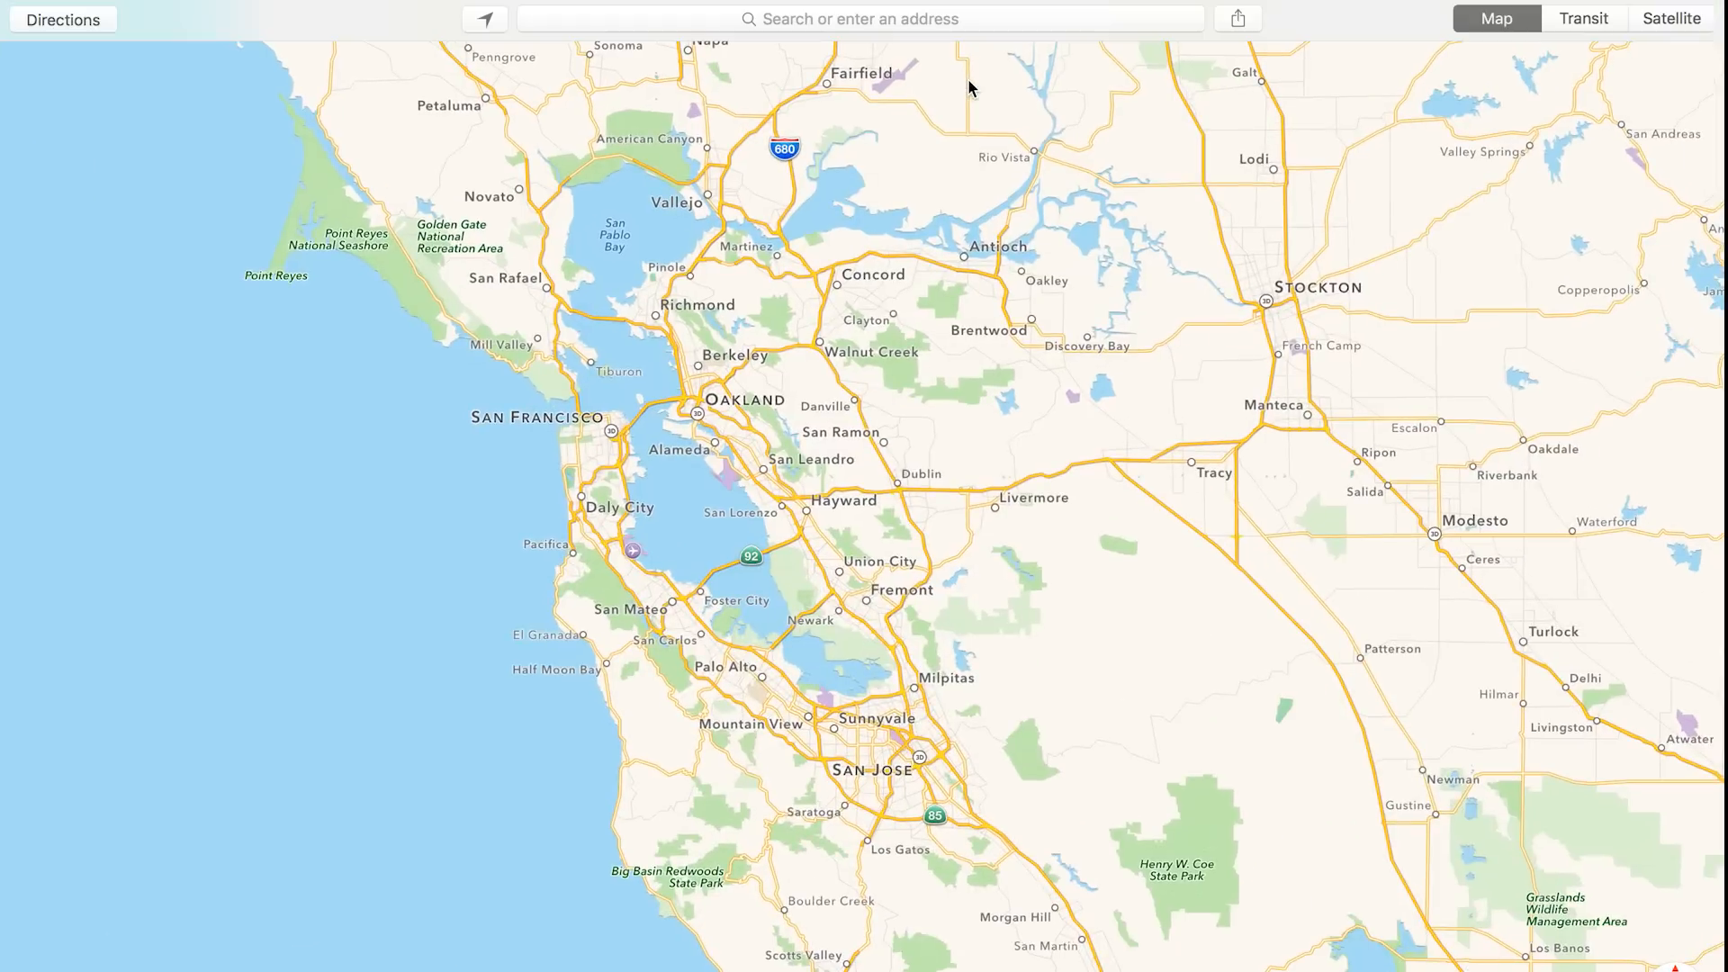